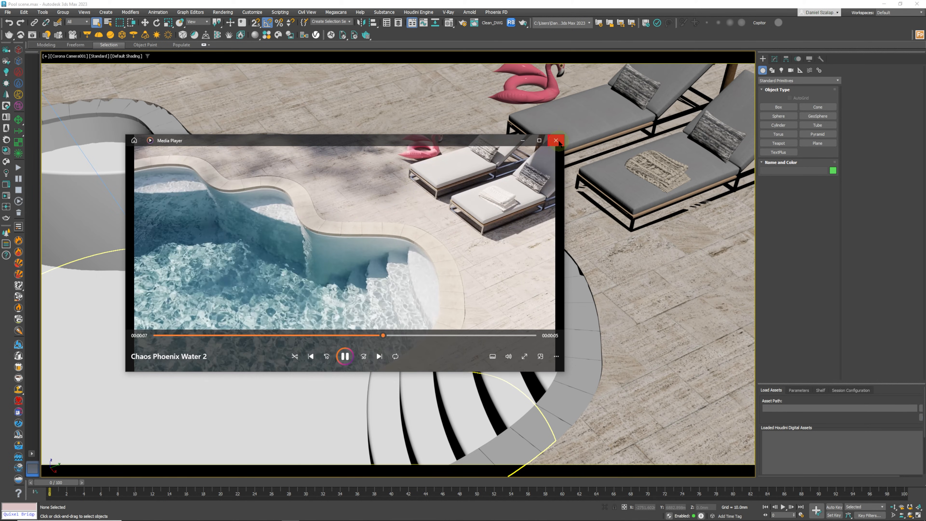
- Close the reference pool-water video to return to the pool scene
{"action": "left_click", "coordinate": [555, 140]}
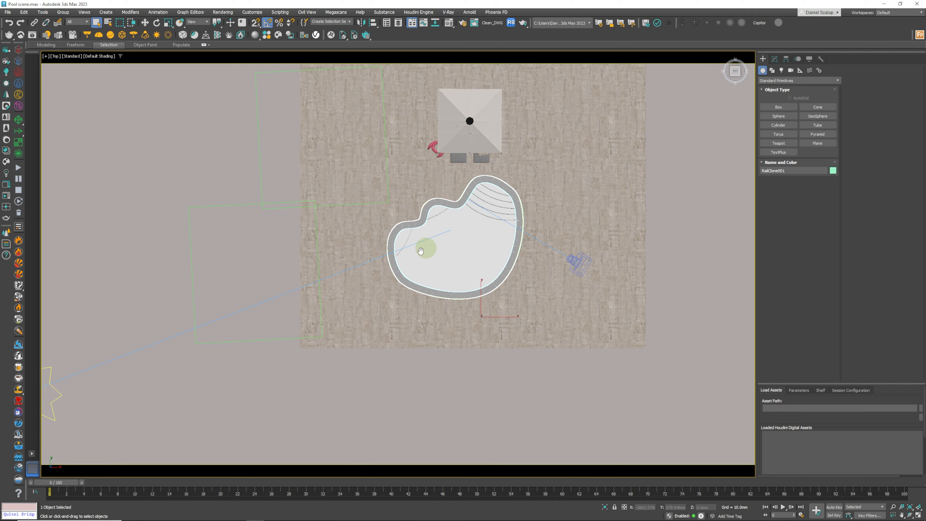
- Draw a large Plane over the pool with 400 length and width segments
{"action": "left_click", "coordinate": [817, 143]}
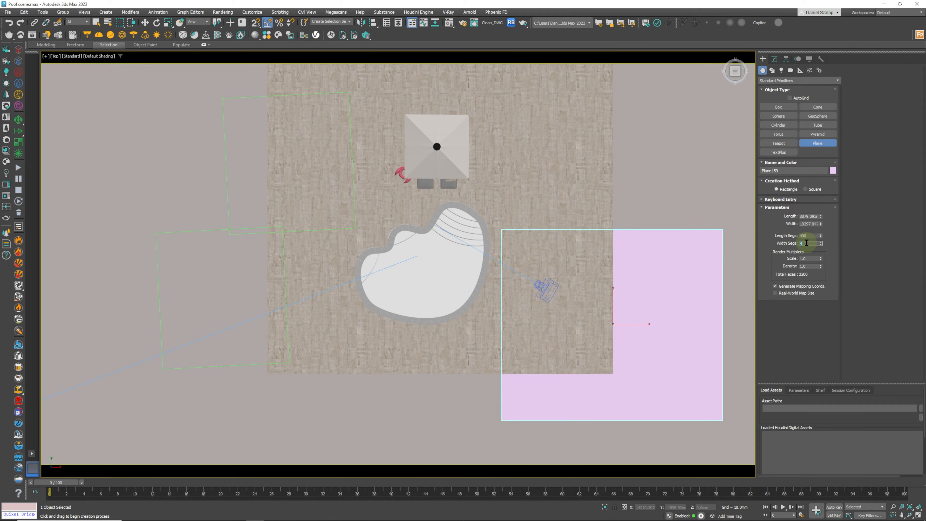
{"action": "type", "text": "400"}
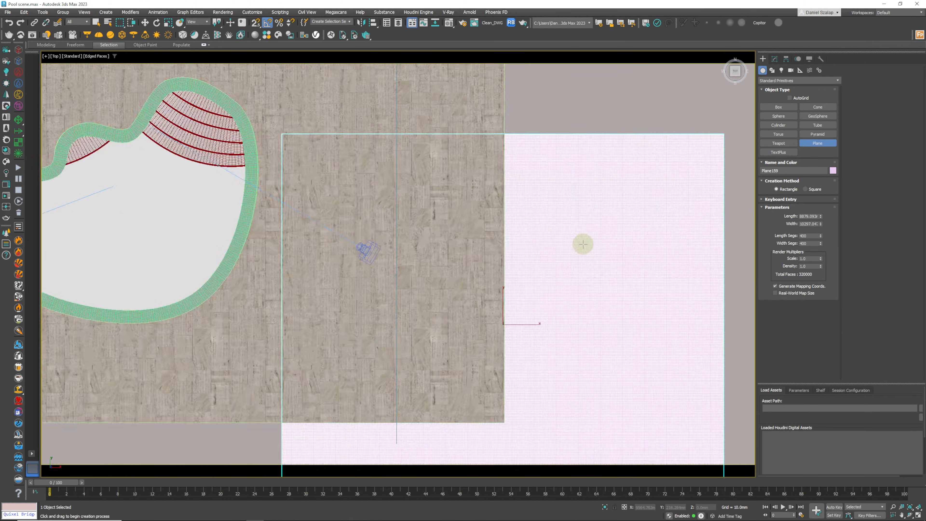
{"action": "left_click_drag", "start_coordinate": [582, 245], "coordinate": [660, 236]}
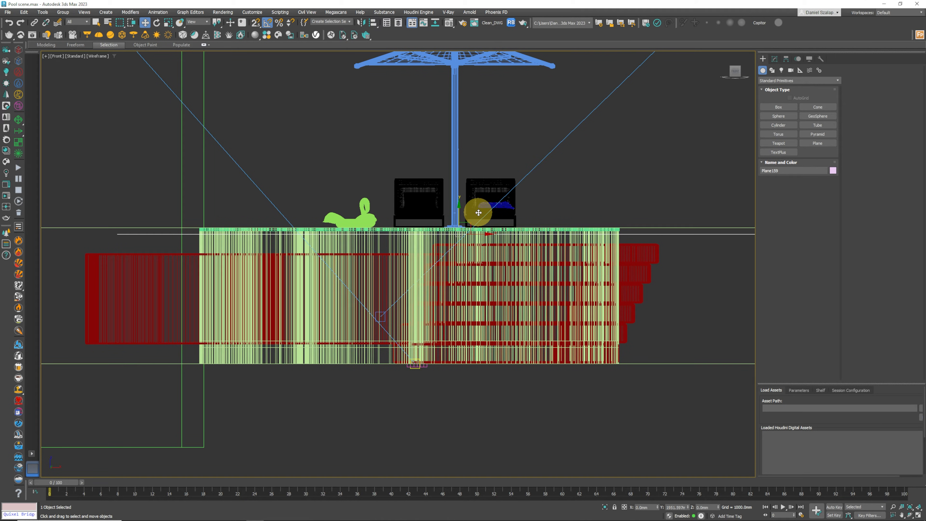
- Move the plane down into the pool basin and zoom in on it
{"action": "left_click_drag", "start_coordinate": [478, 213], "coordinate": [460, 248]}
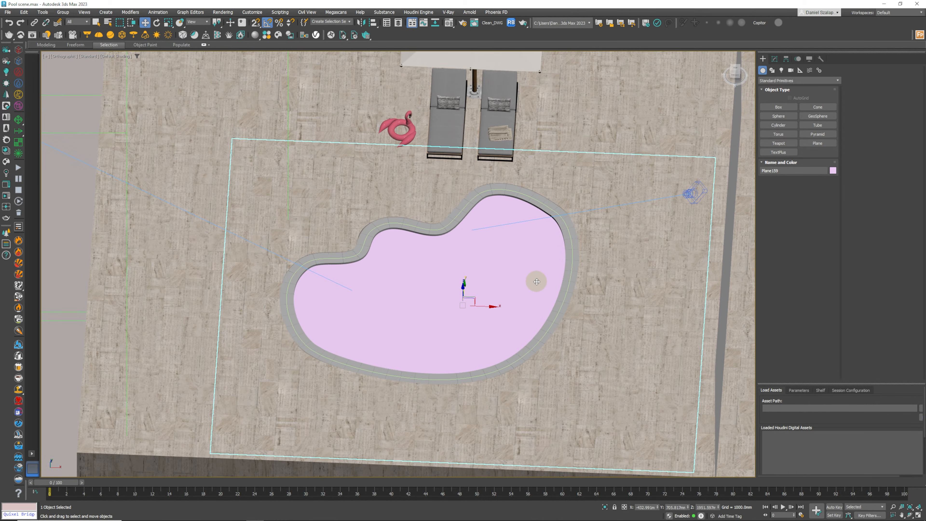
{"action": "mouse_move", "coordinate": [540, 283]}
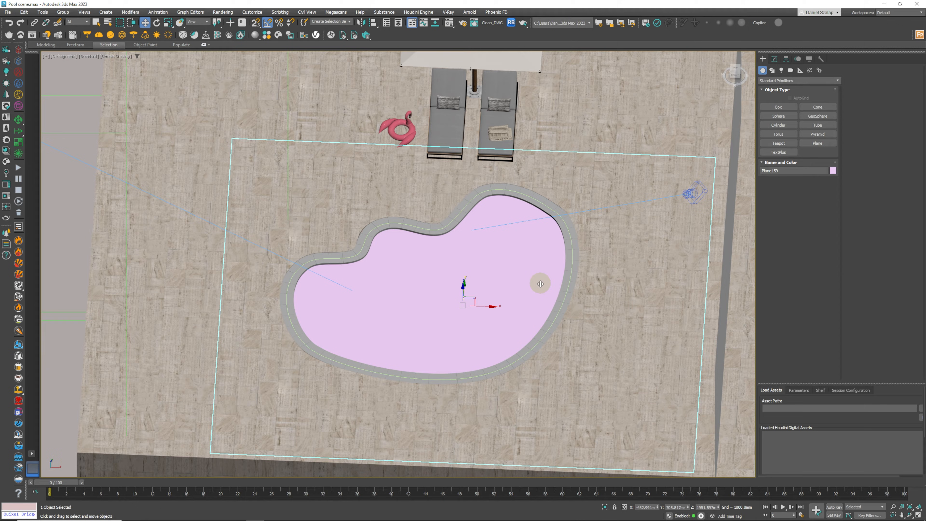
{"action": "mouse_move", "coordinate": [524, 256]}
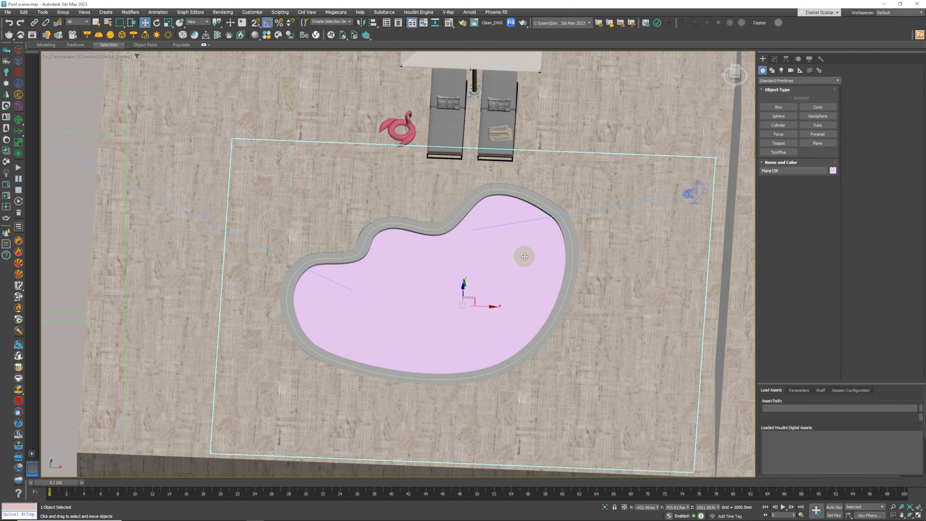
{"action": "left_click_drag", "start_coordinate": [525, 256], "coordinate": [510, 328]}
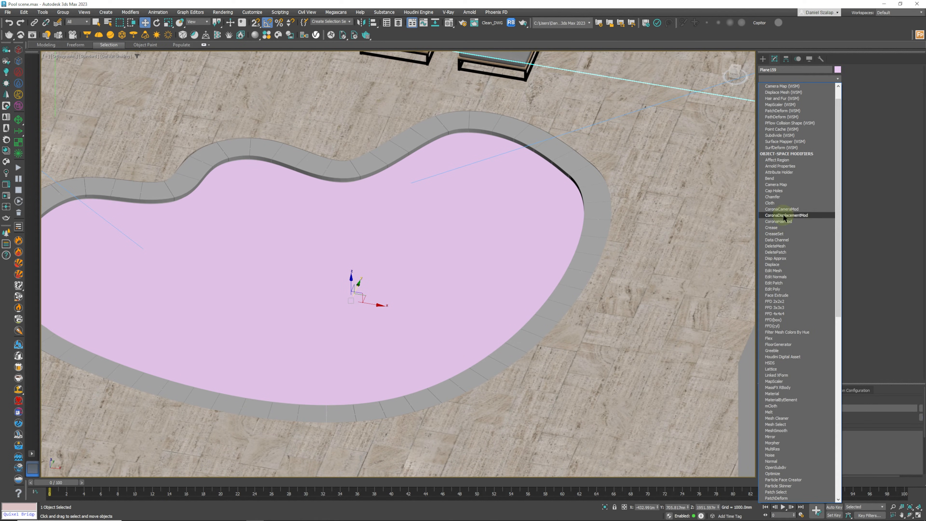
- Apply a CoronaDisplacementMod modifier to the water plane
{"action": "left_click", "coordinate": [787, 215]}
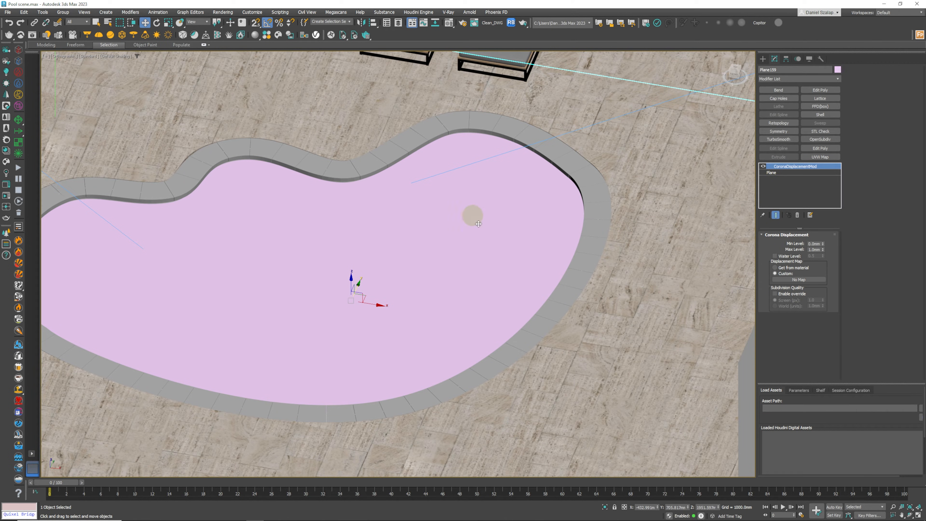
{"action": "mouse_move", "coordinate": [484, 278]}
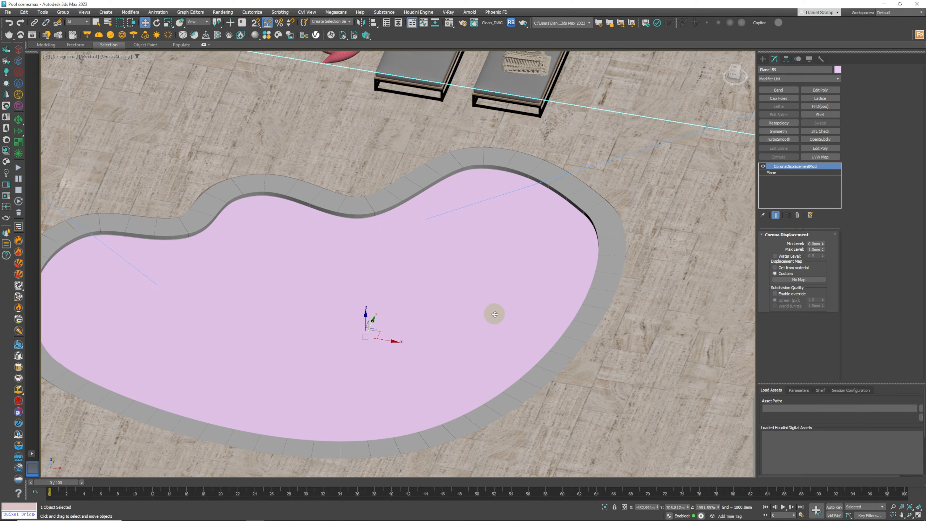
{"action": "mouse_move", "coordinate": [494, 315]}
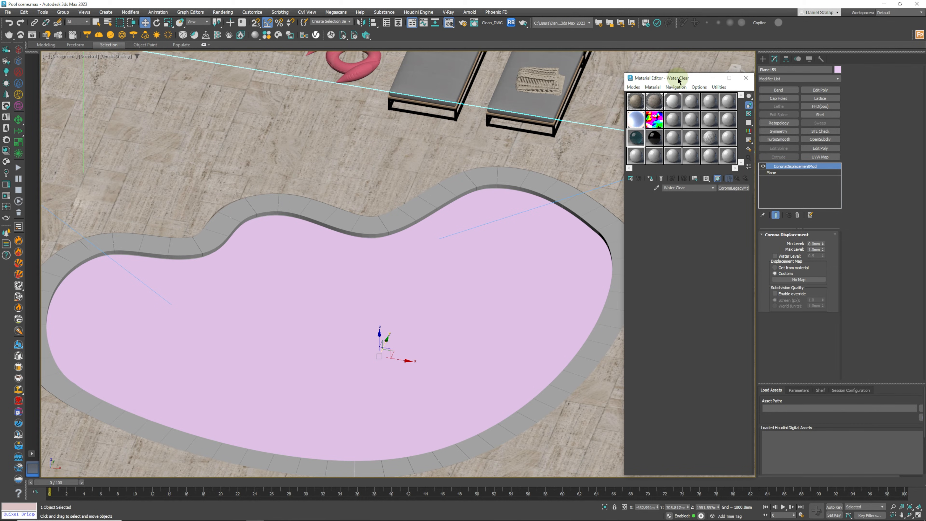
- Move the Material Editor aside to keep the viewport visible
{"action": "left_click_drag", "start_coordinate": [679, 77], "coordinate": [121, 66]}
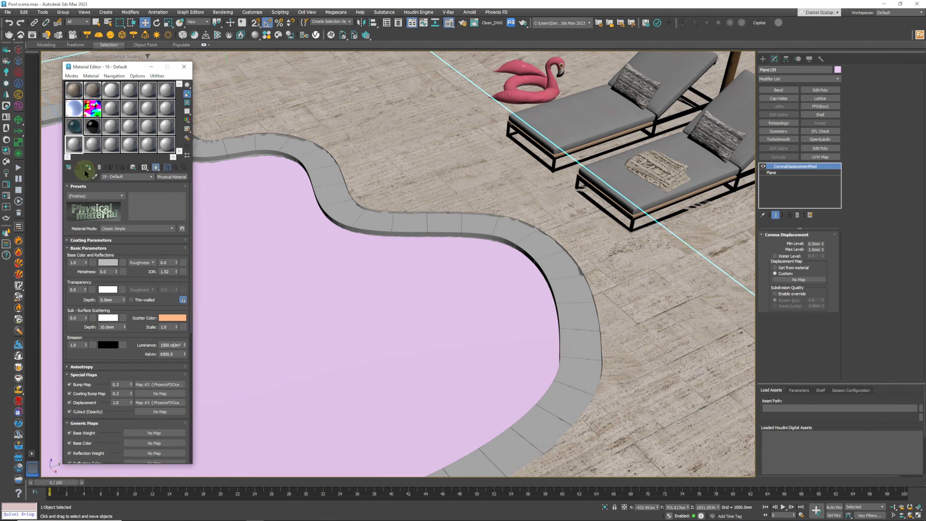
{"action": "mouse_move", "coordinate": [87, 167]}
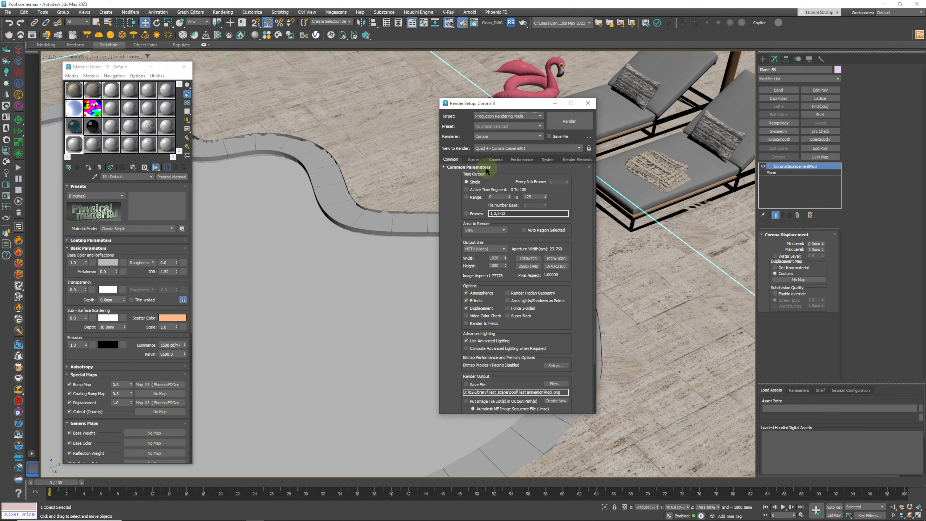
- Start an interactive Corona render from the Scene settings in Render Setup
{"action": "left_click", "coordinate": [473, 160]}
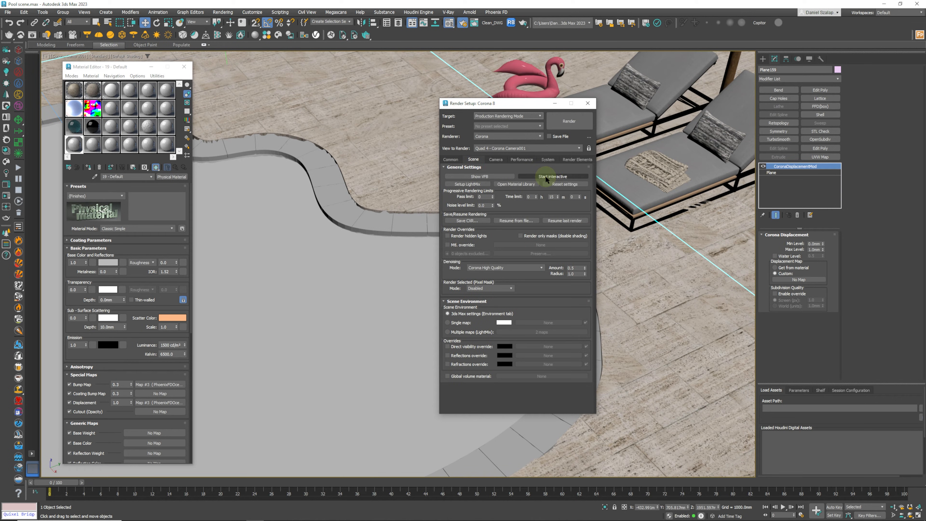
{"action": "mouse_move", "coordinate": [553, 176]}
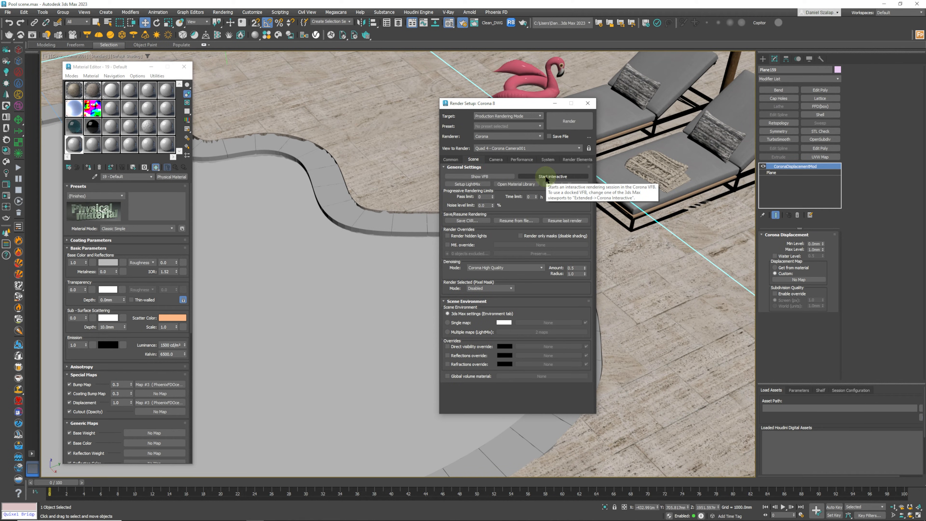
{"action": "left_click", "coordinate": [552, 176]}
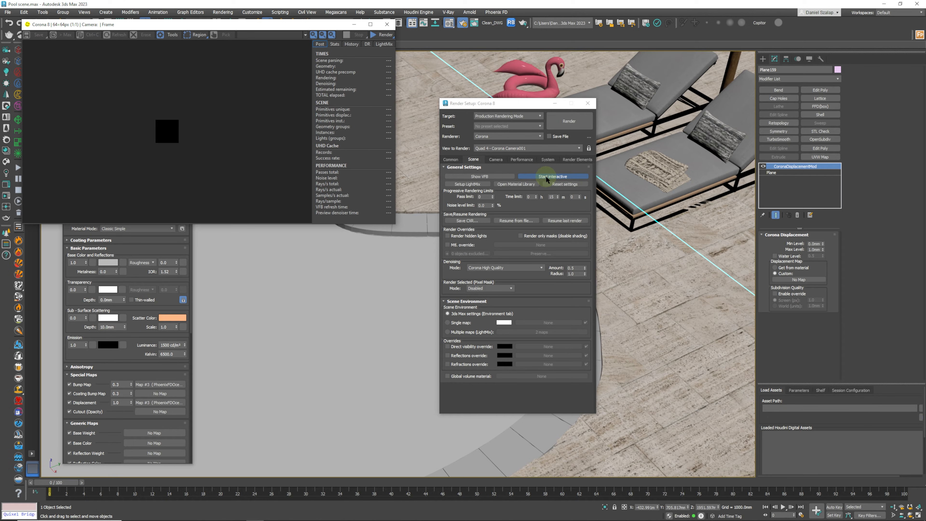
{"action": "left_click", "coordinate": [553, 176]}
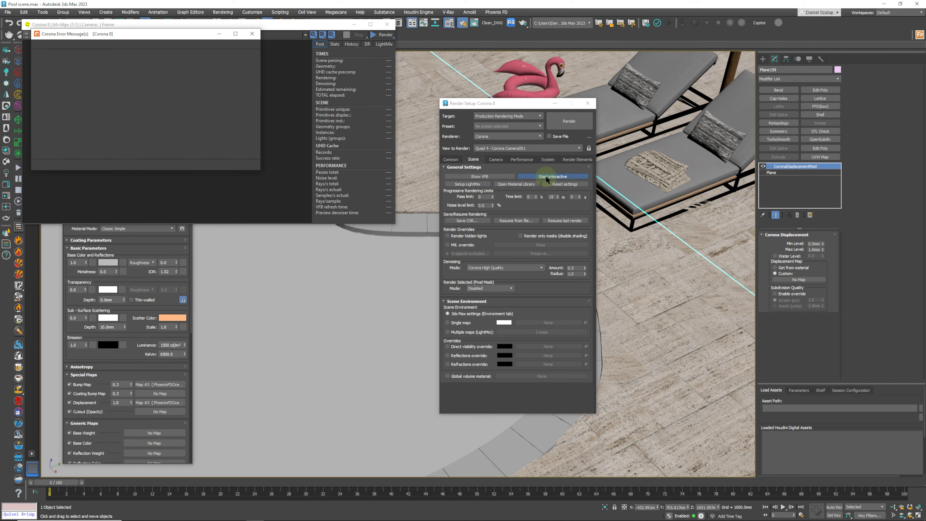
{"action": "left_click", "coordinate": [553, 176]}
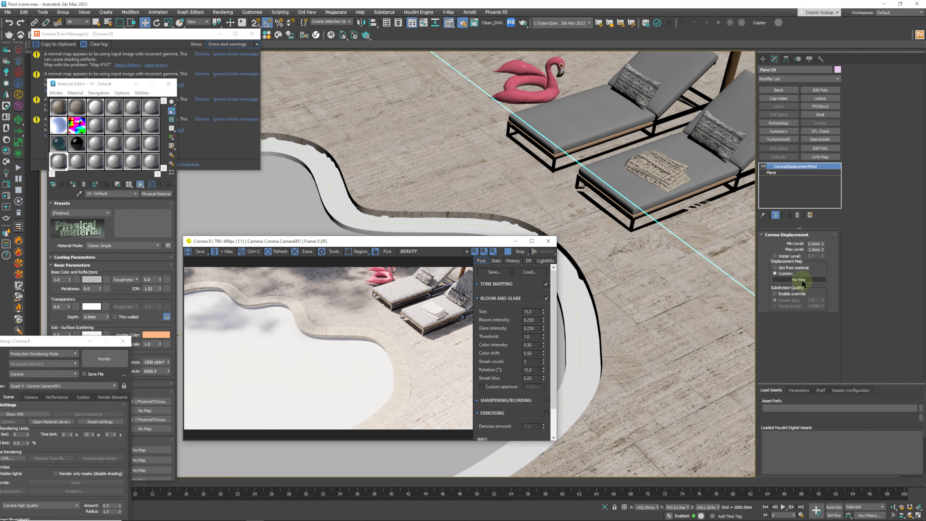
- Assign a PhoenixFDOceanTex map to the displacement modifier's map slot
{"action": "left_click", "coordinate": [797, 280]}
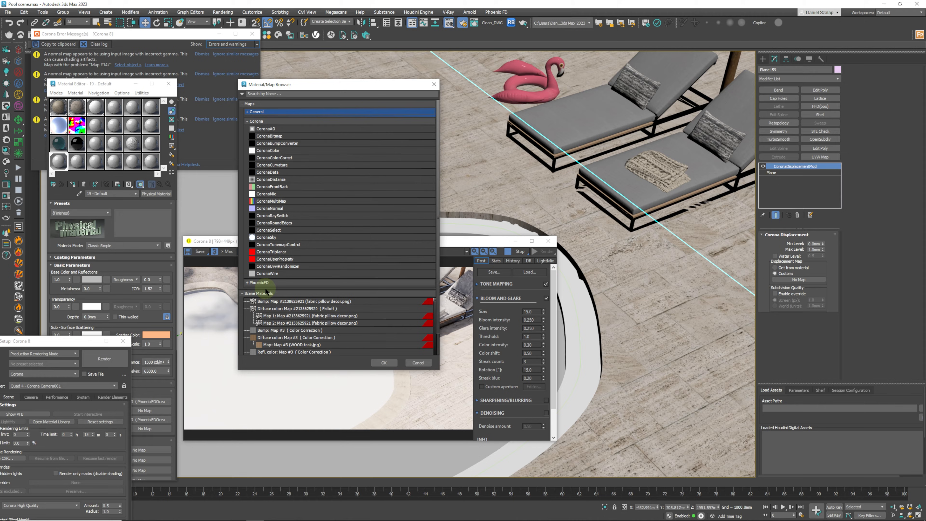
{"action": "left_click", "coordinate": [257, 282]}
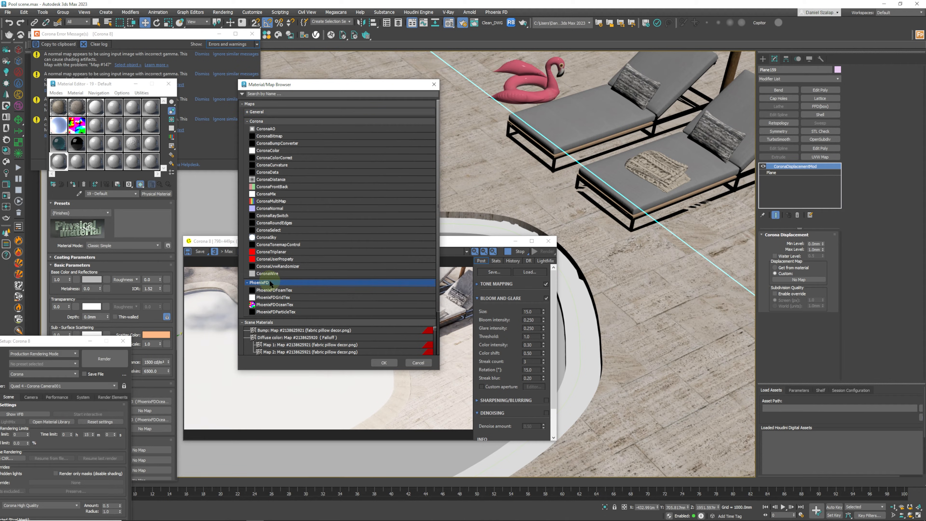
{"action": "left_click", "coordinate": [276, 304]}
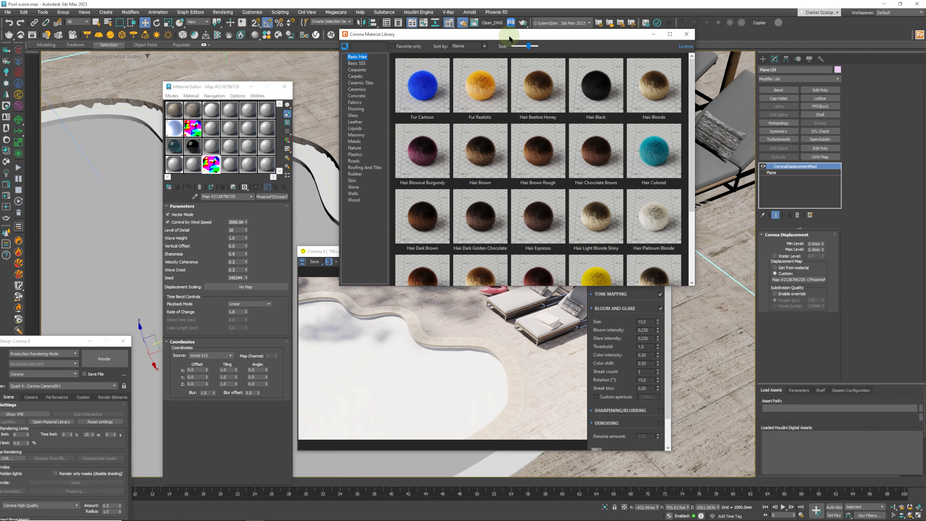
{"action": "mouse_move", "coordinate": [406, 133]}
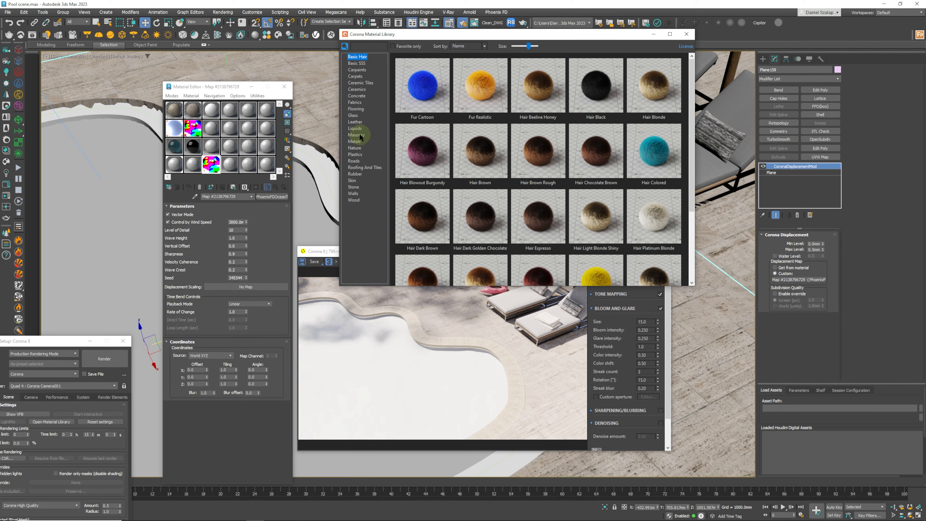
- Browse the Liquids category of the Corona Material Library for a water material
{"action": "left_click", "coordinate": [355, 128]}
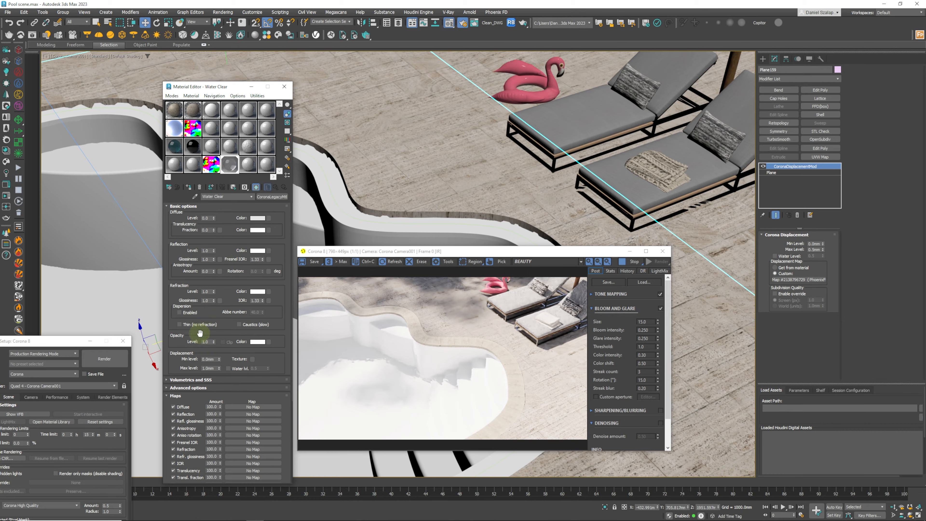
{"action": "mouse_move", "coordinate": [238, 328]}
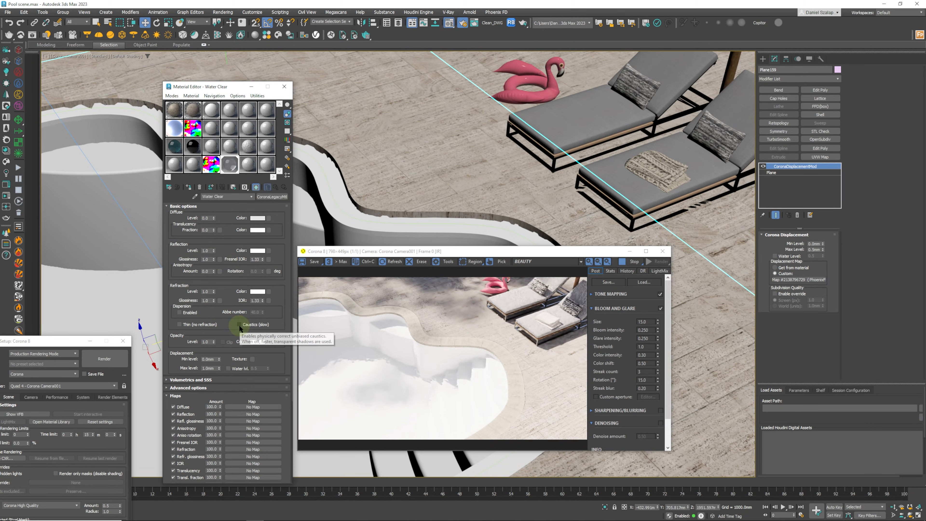
- Tick Caustics (slow) in the Water Clear material's Basic options
{"action": "left_click", "coordinate": [237, 324]}
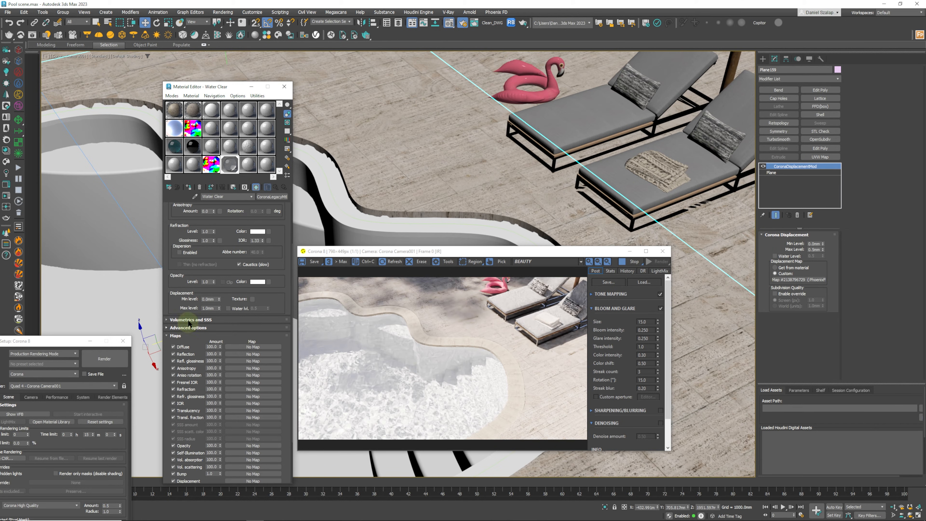
- Set the Volumetrics and SSS absorption colour to a pale blue-green
{"action": "left_click", "coordinate": [189, 320]}
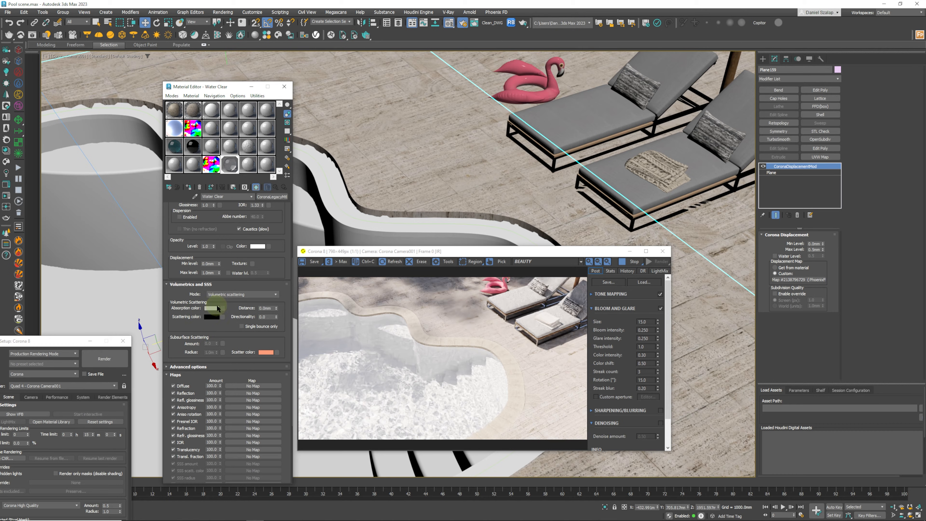
{"action": "mouse_move", "coordinate": [216, 310]}
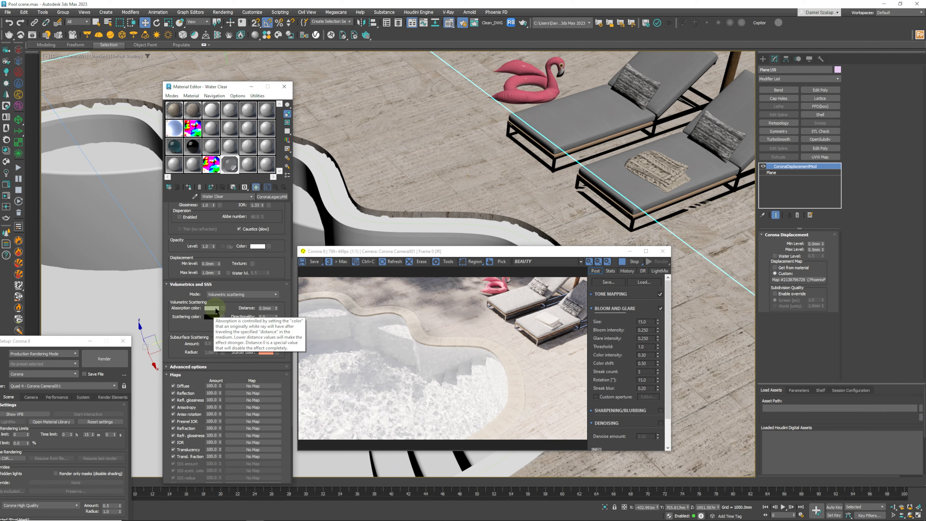
{"action": "left_click", "coordinate": [213, 308]}
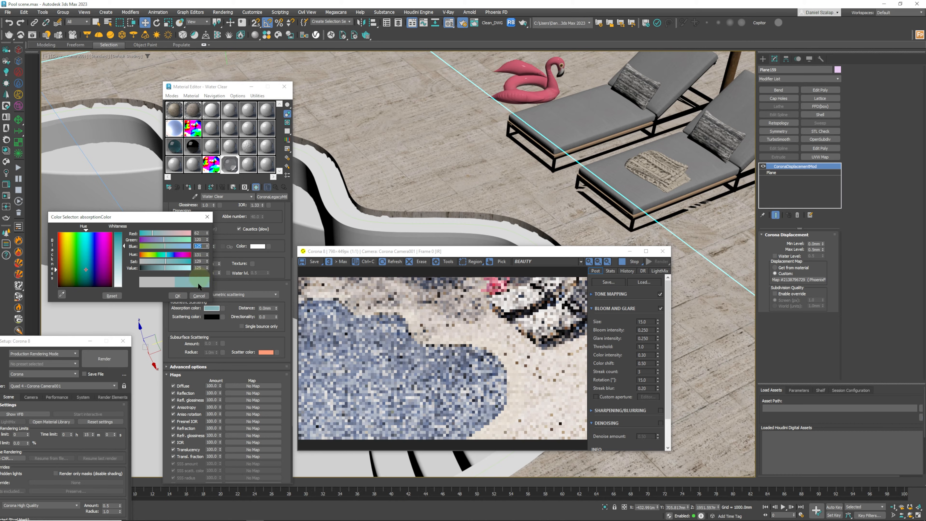
{"action": "left_click", "coordinate": [199, 295]}
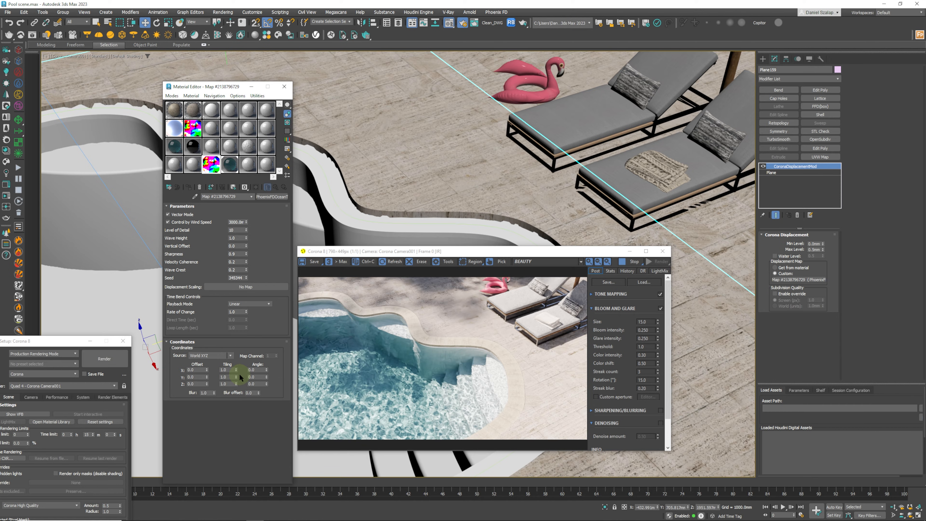
{"action": "mouse_move", "coordinate": [173, 364]}
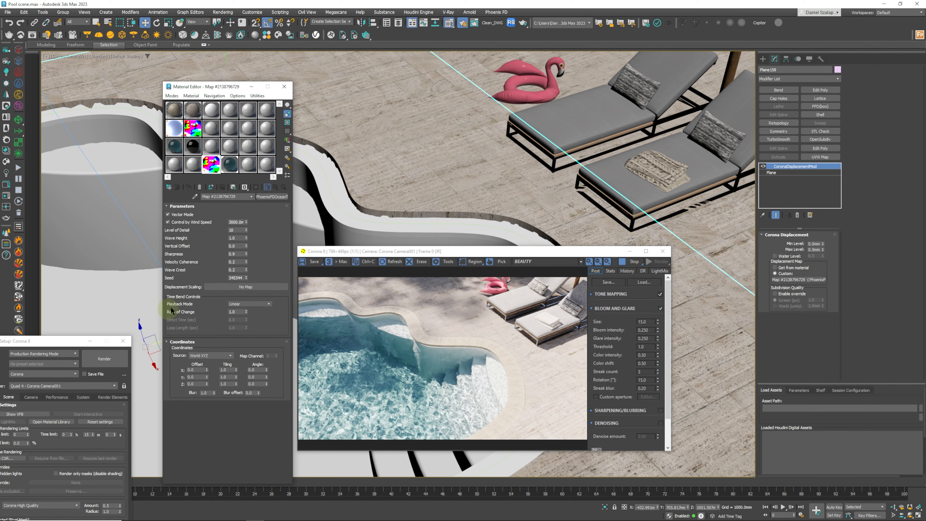
- Set the PhoenixFDOceanTex Playback Mode to Loop and start editing Loop Length
{"action": "left_click", "coordinate": [266, 303]}
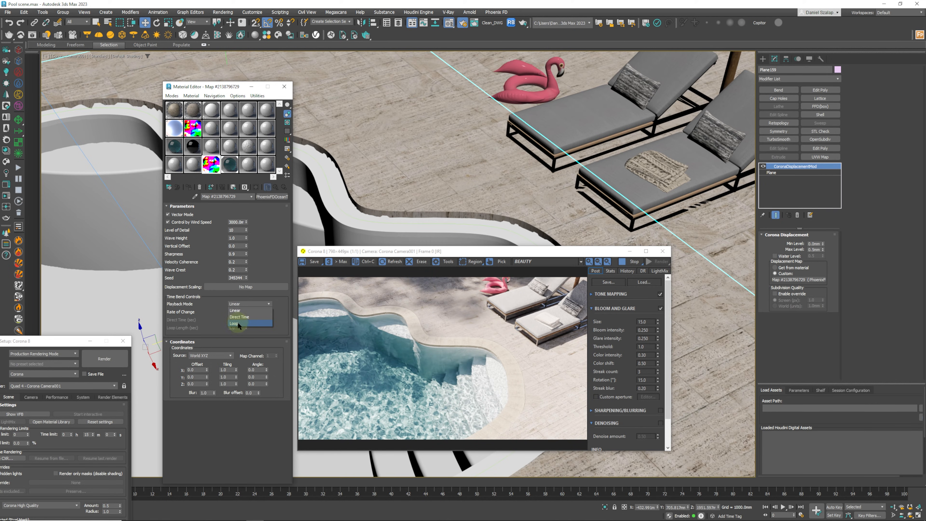
{"action": "left_click", "coordinate": [235, 323]}
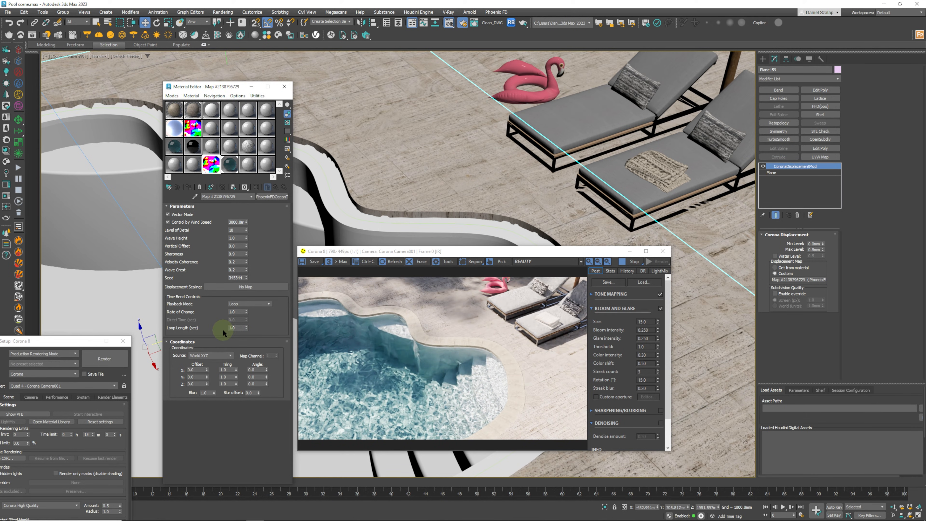
{"action": "left_click", "coordinate": [232, 328]}
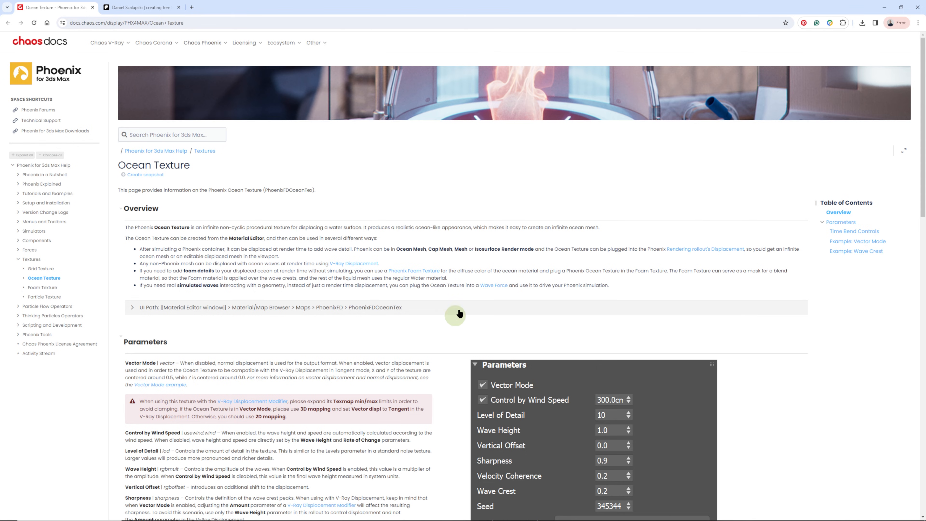
- Scroll the Chaos Ocean Texture docs down to the Time Bend Controls section
{"action": "scroll", "scroll_direction": "down", "scroll_amount": 3}
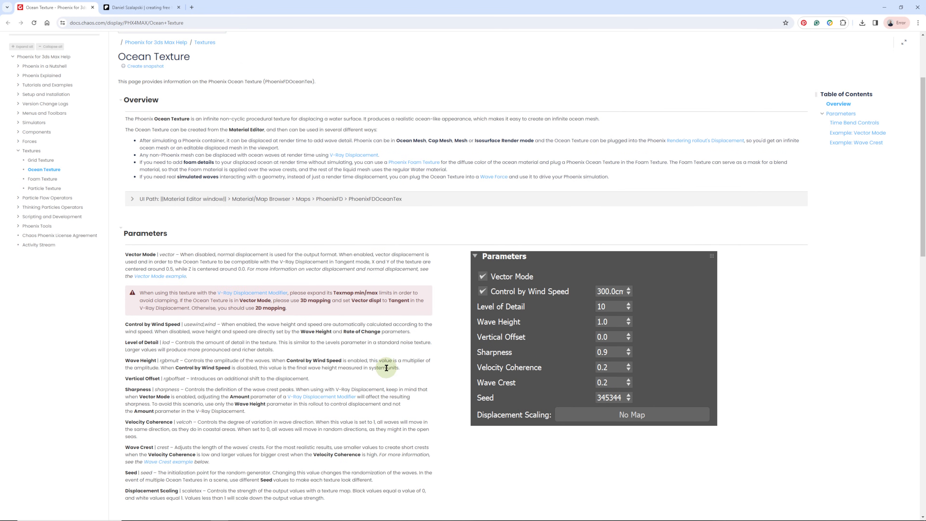
{"action": "scroll", "scroll_direction": "down", "scroll_amount": 3}
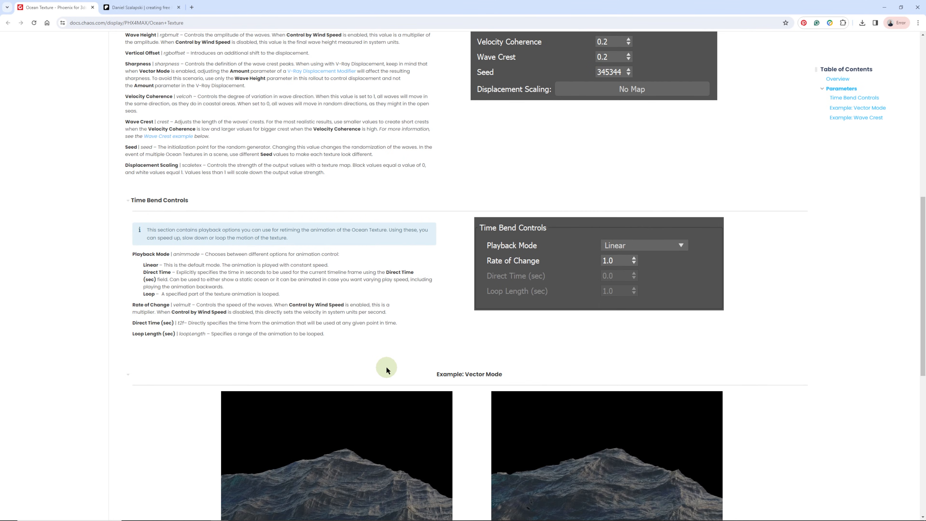
{"action": "mouse_move", "coordinate": [433, 289]}
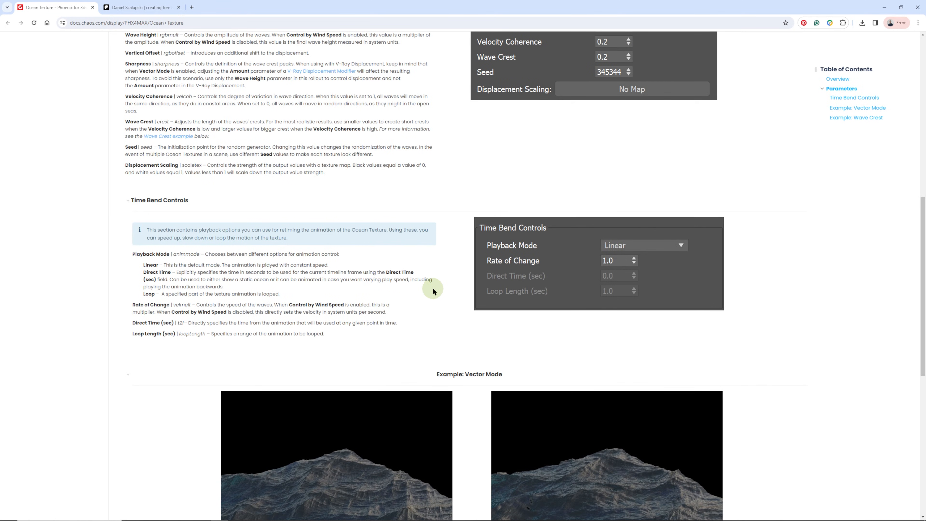
{"action": "scroll", "scroll_direction": "down", "scroll_amount": 3}
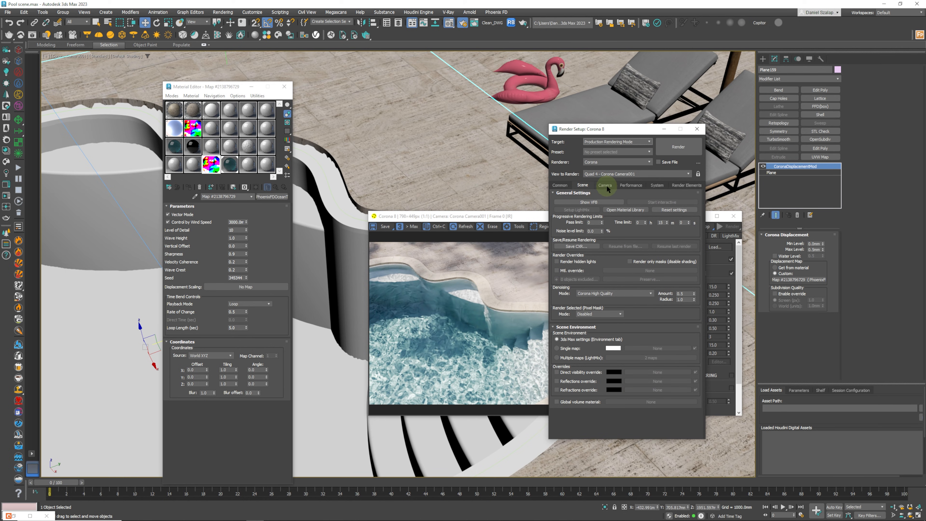
- Show Corona's Performance render settings with Caustics and flicker-free UHD Cache Animation
{"action": "left_click", "coordinate": [631, 184]}
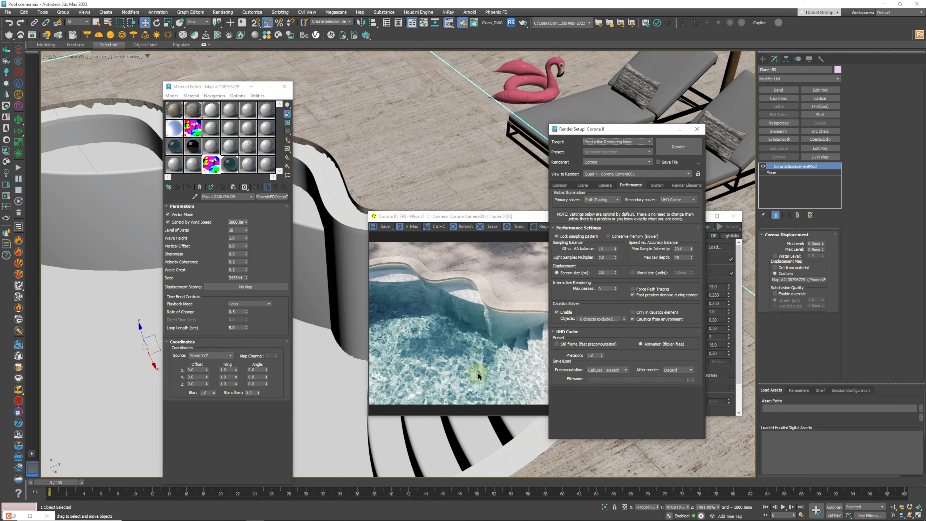
{"action": "left_click", "coordinate": [558, 185]}
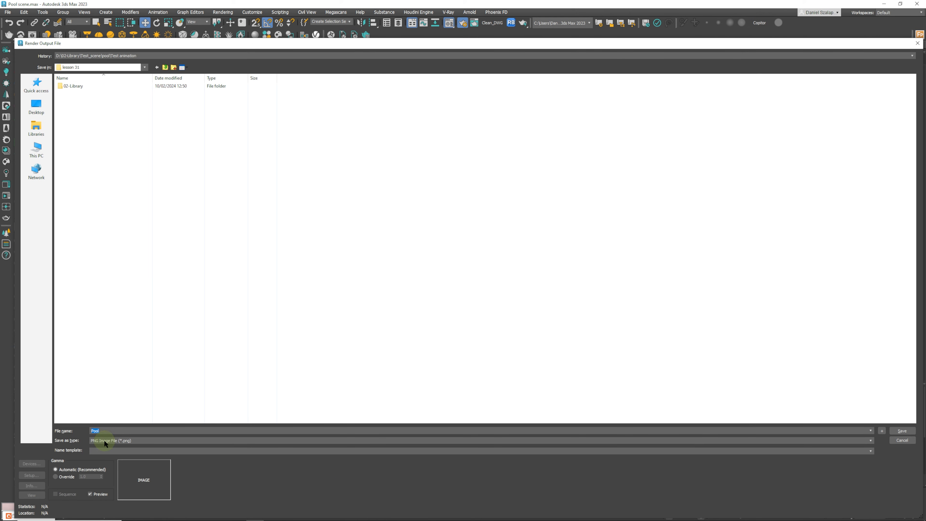
{"action": "mouse_move", "coordinate": [115, 446]}
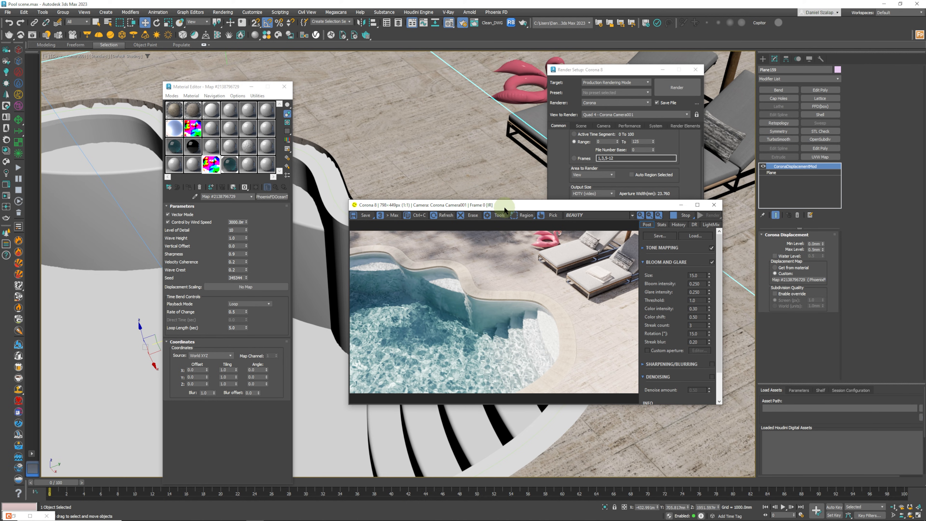
{"action": "mouse_move", "coordinate": [511, 208]}
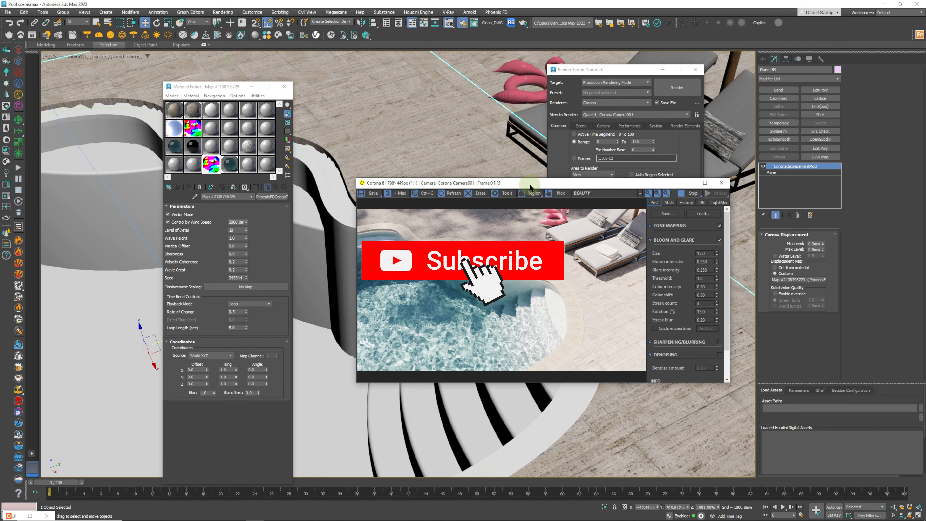
{"action": "left_click", "coordinate": [462, 260]}
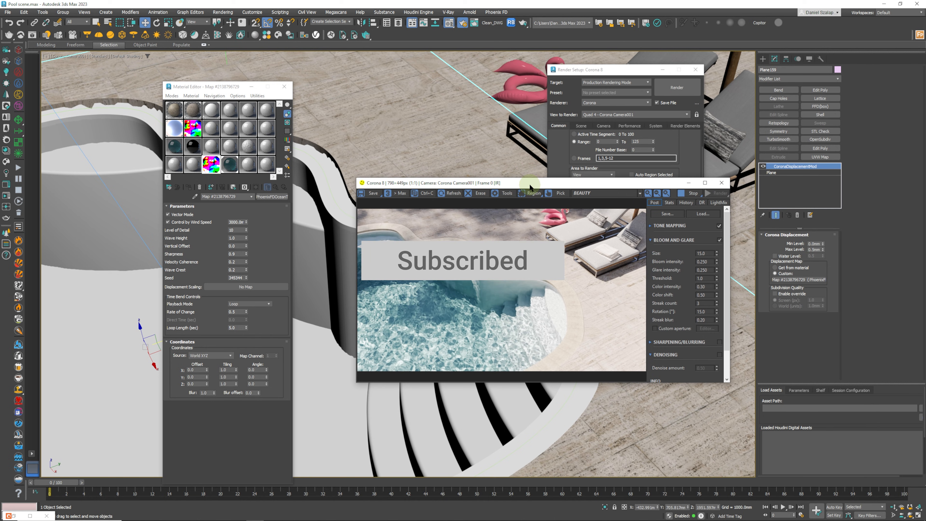